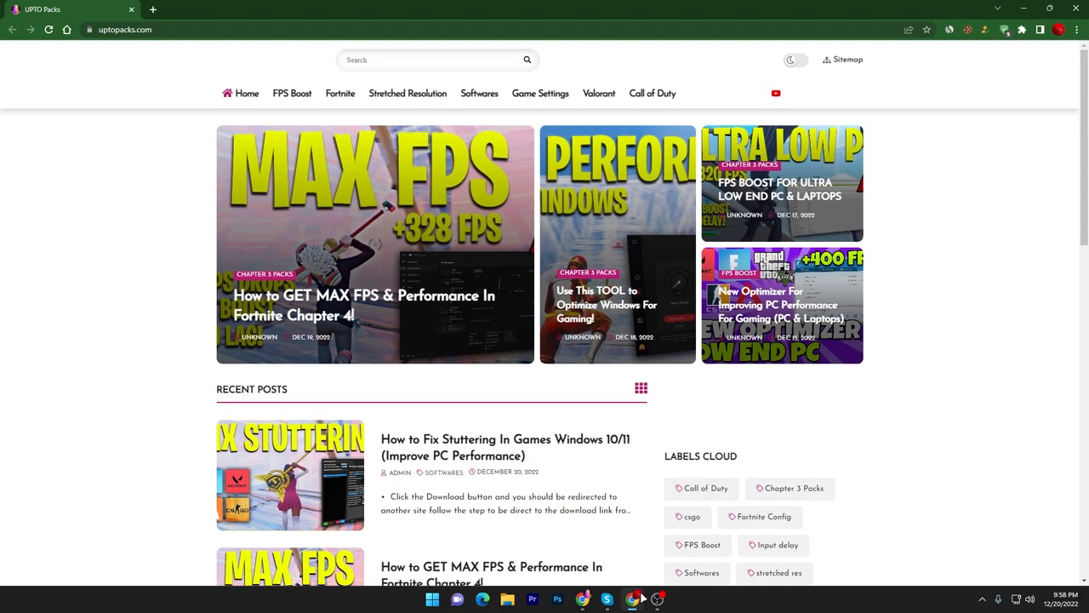
mouse_move(341, 242)
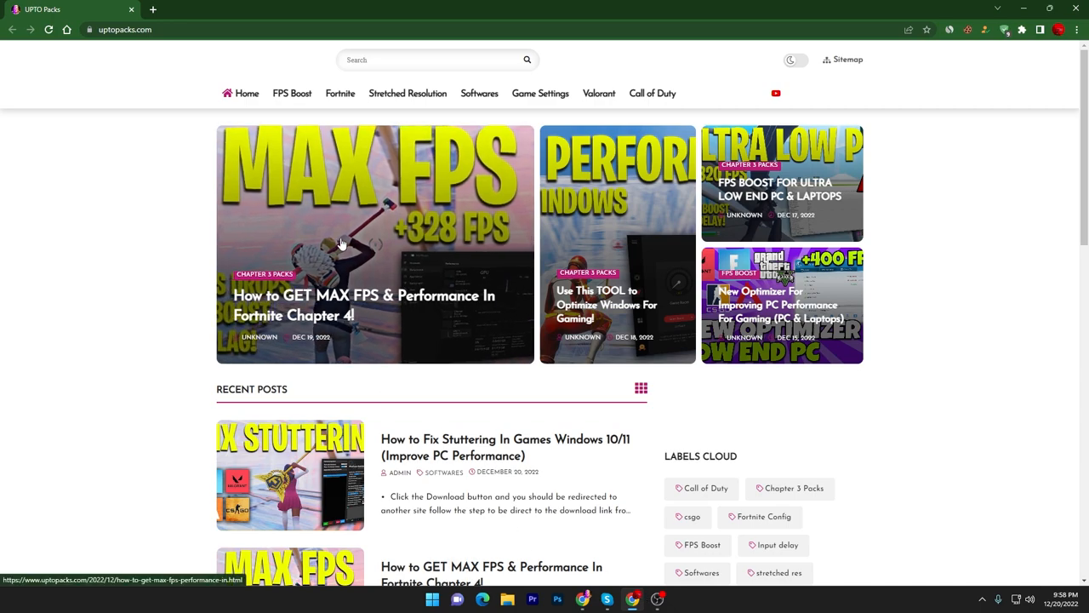
mouse_move(407, 92)
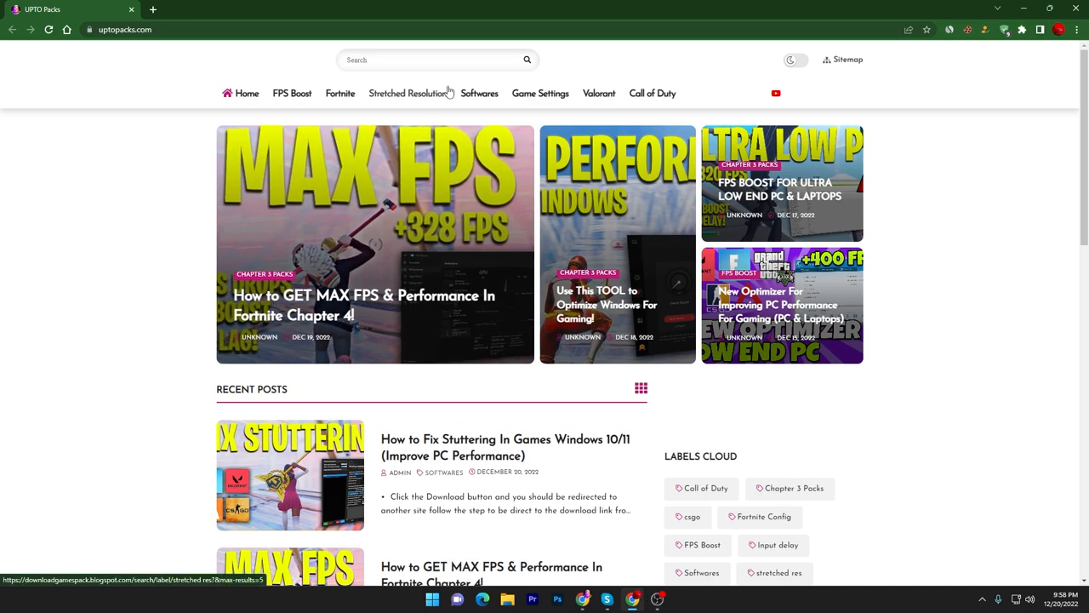
Show the Softwares category posts and open 'How to Fix Stuttering In Games Windows 10/11'.
click(480, 94)
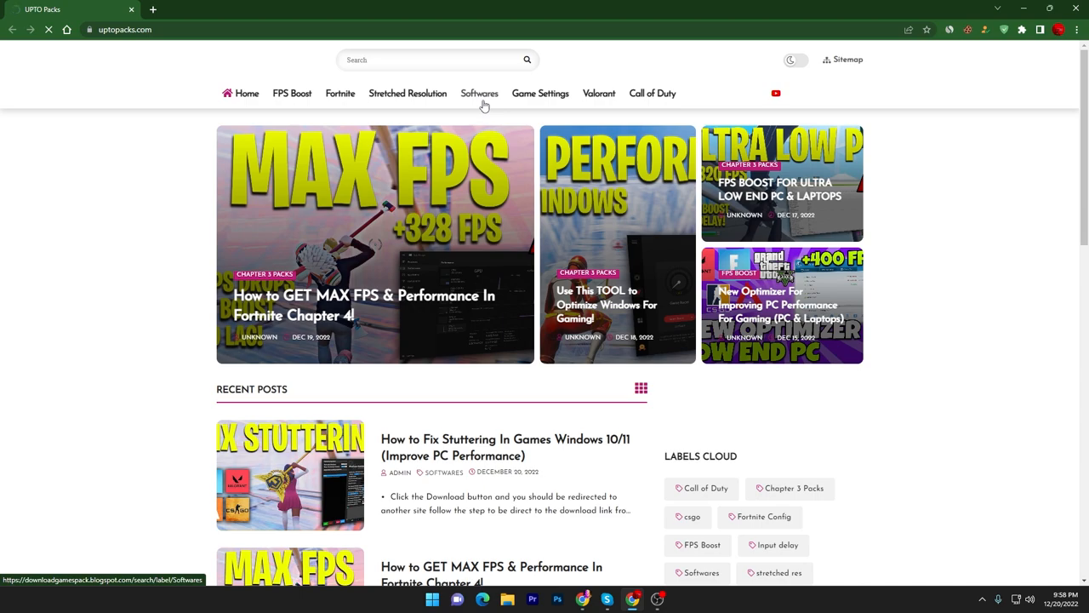
click(480, 94)
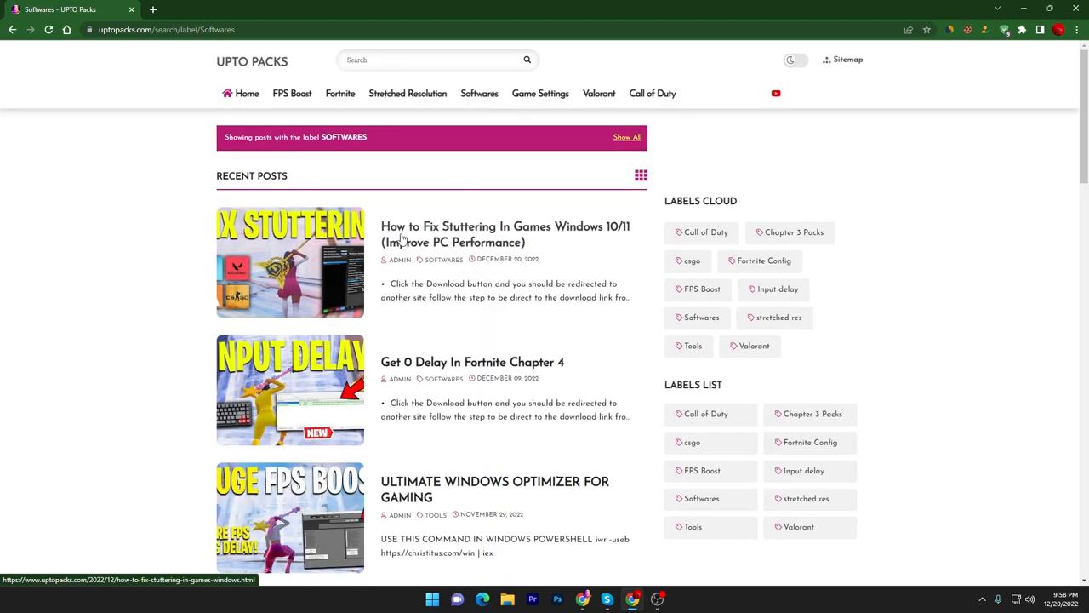
mouse_move(626, 231)
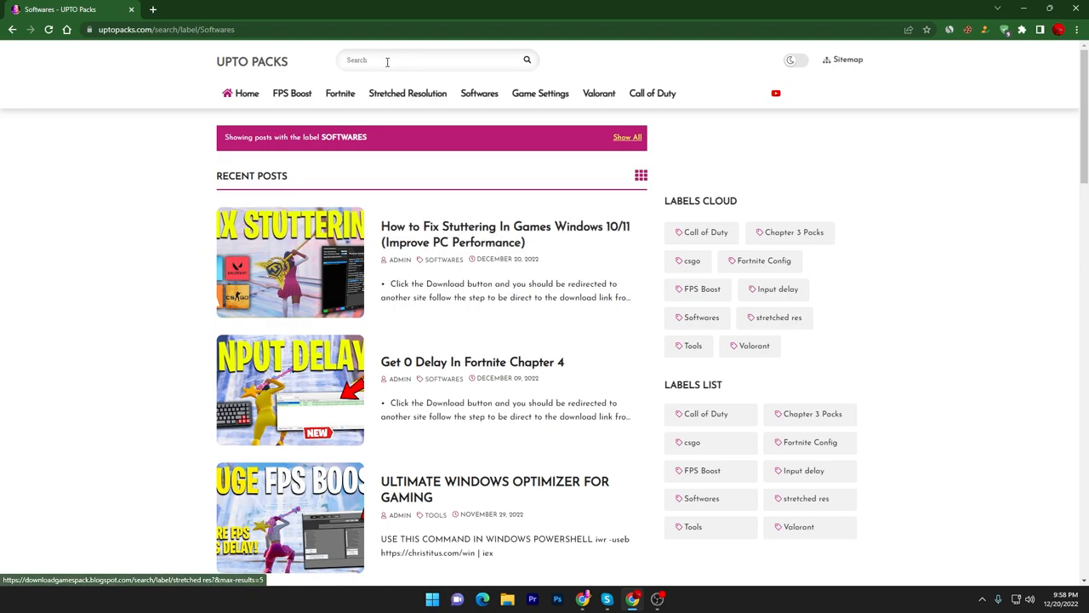
click(289, 262)
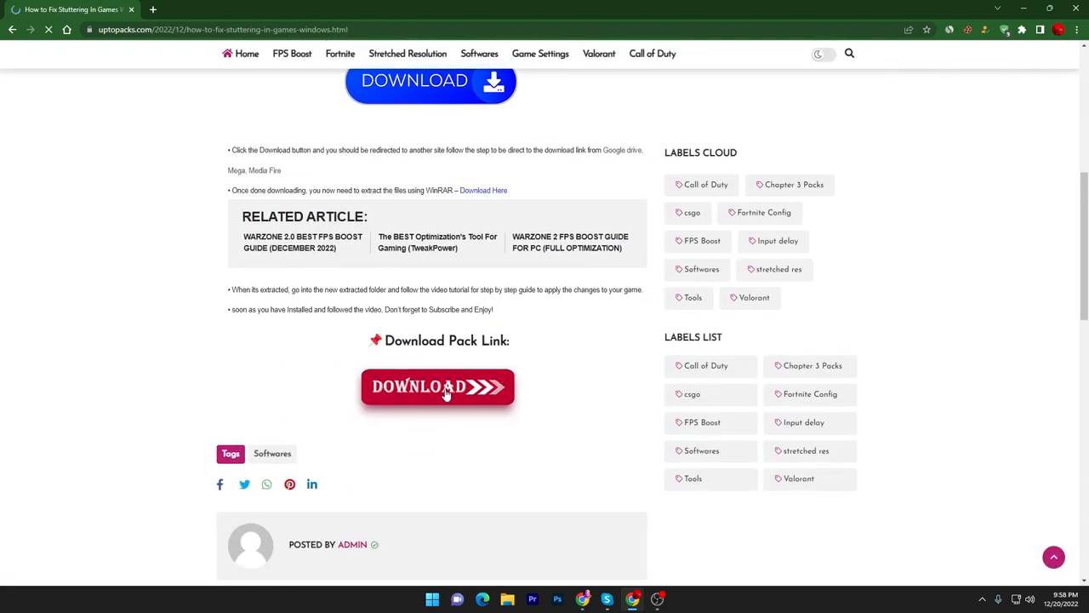
click(436, 388)
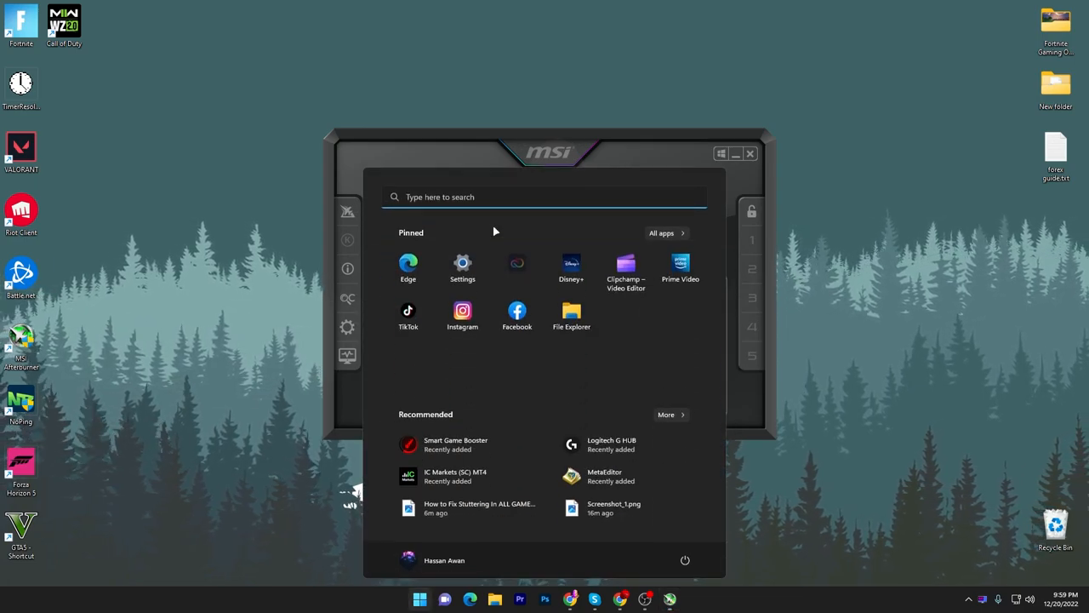
Launch RivaTuner Statistics Server from Start, centre its window and select the FortniteClient-Win64-Shipping.exe profile.
text(rivaTuner Statistics Server)
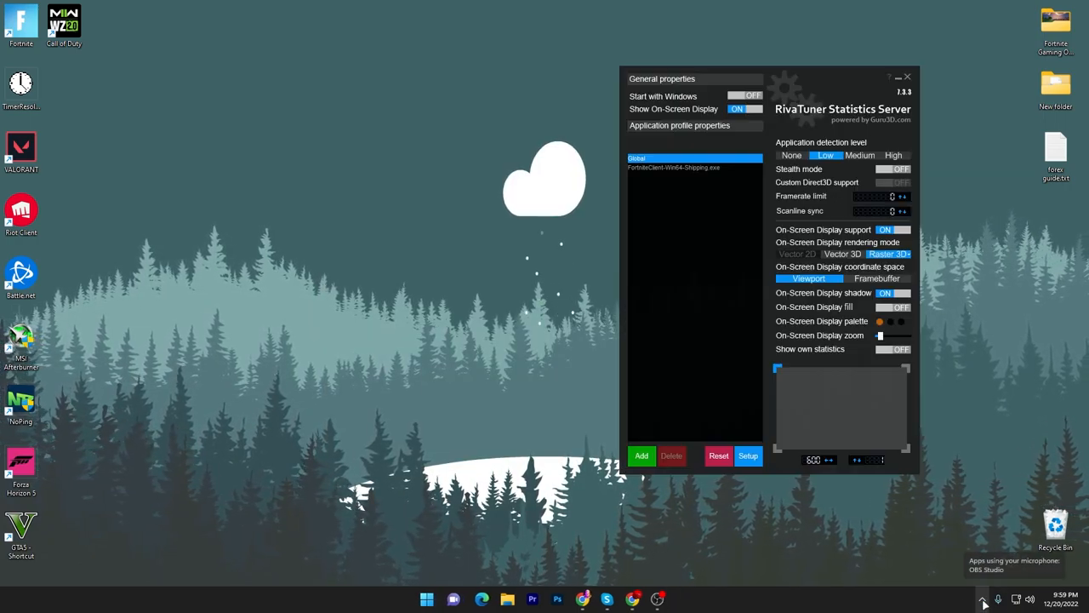
drag(766, 78, 536, 82)
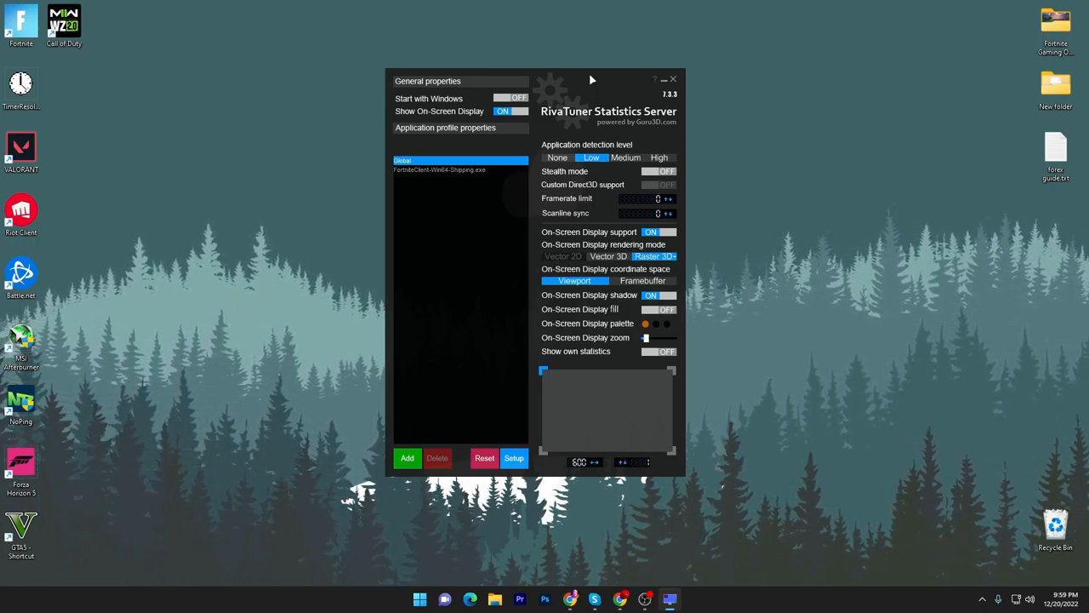
click(439, 171)
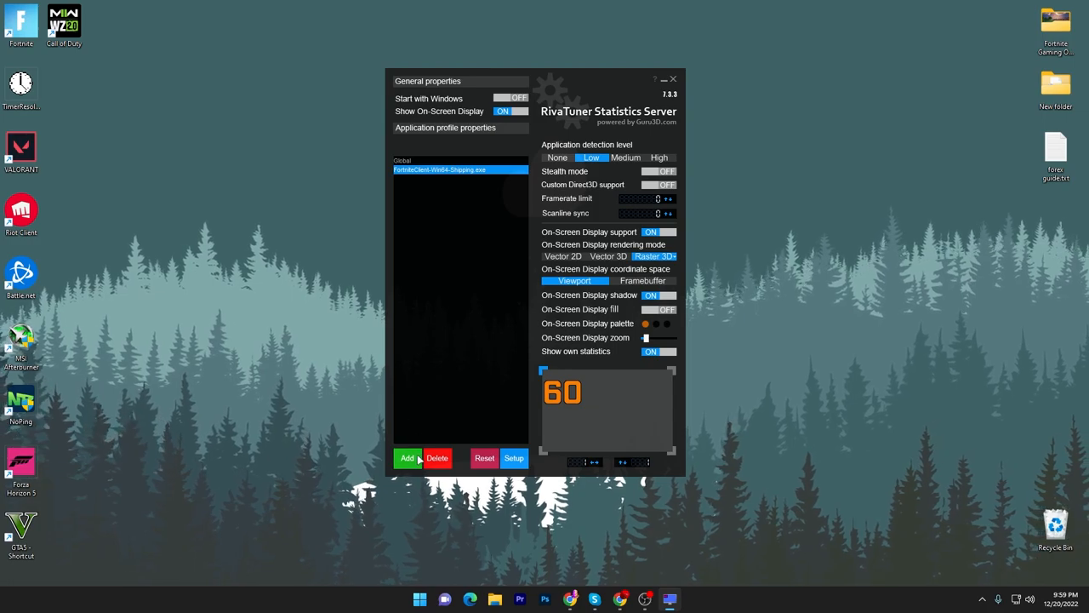
Add VALORANT-Win64-Shipping.exe from C > Riot Games > VALORANT > live > Win64 as a new profile.
click(406, 458)
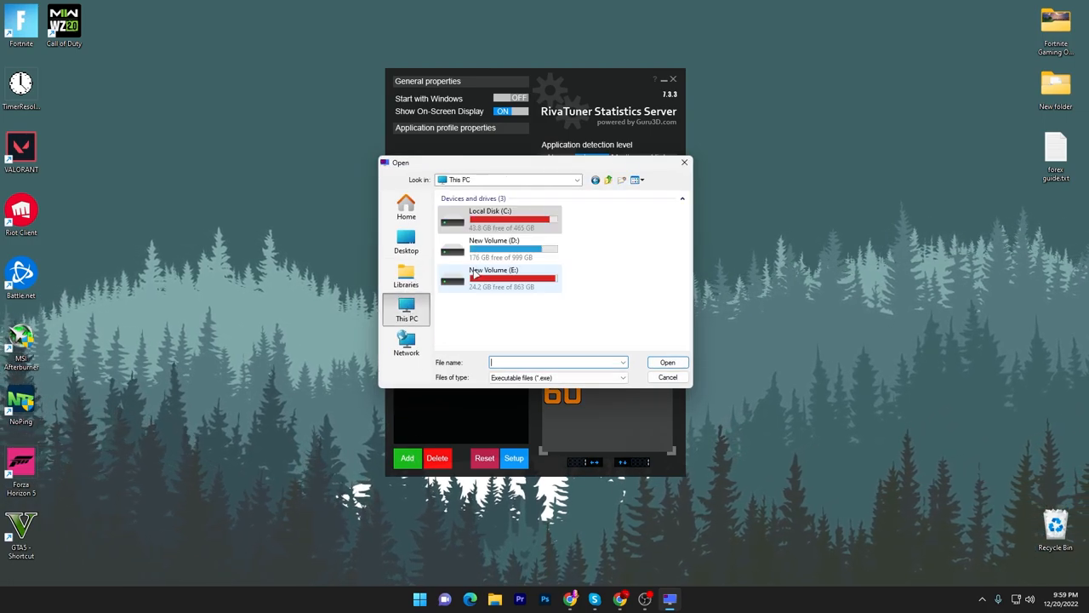
double_click(492, 218)
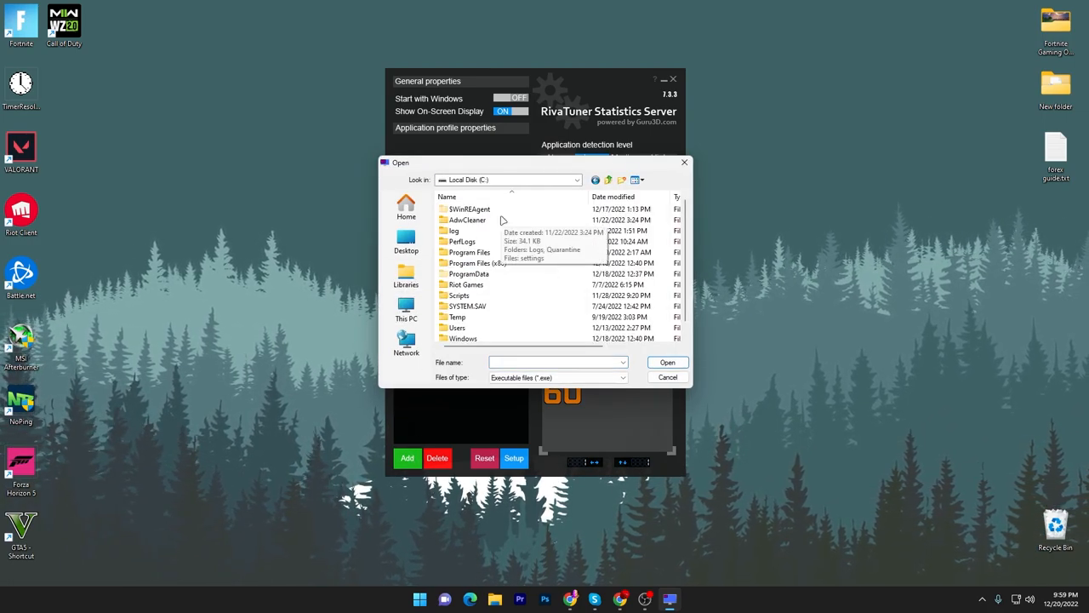
double_click(466, 284)
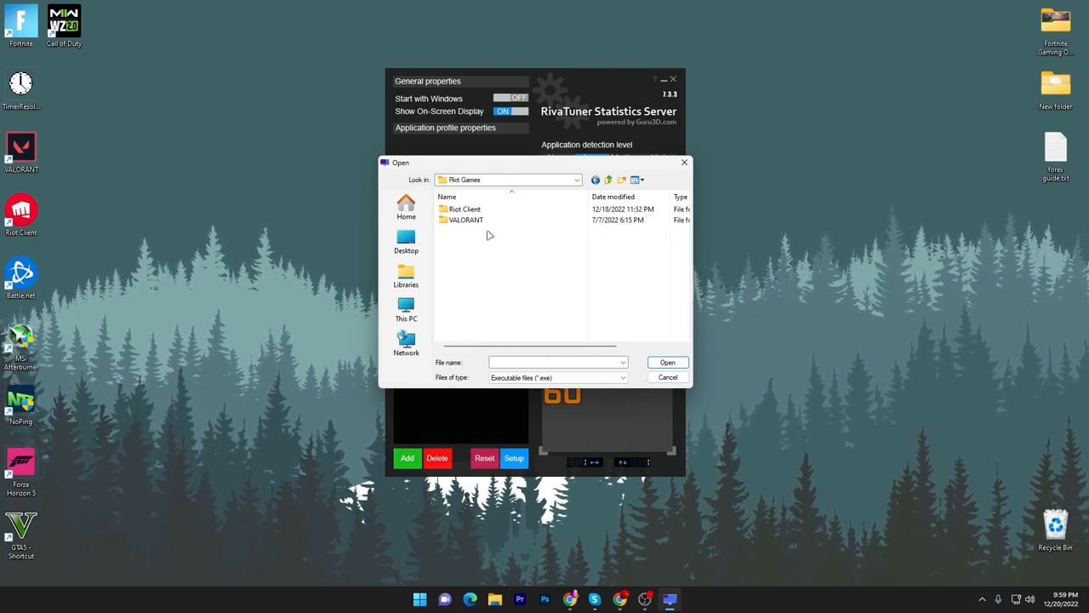
double_click(466, 220)
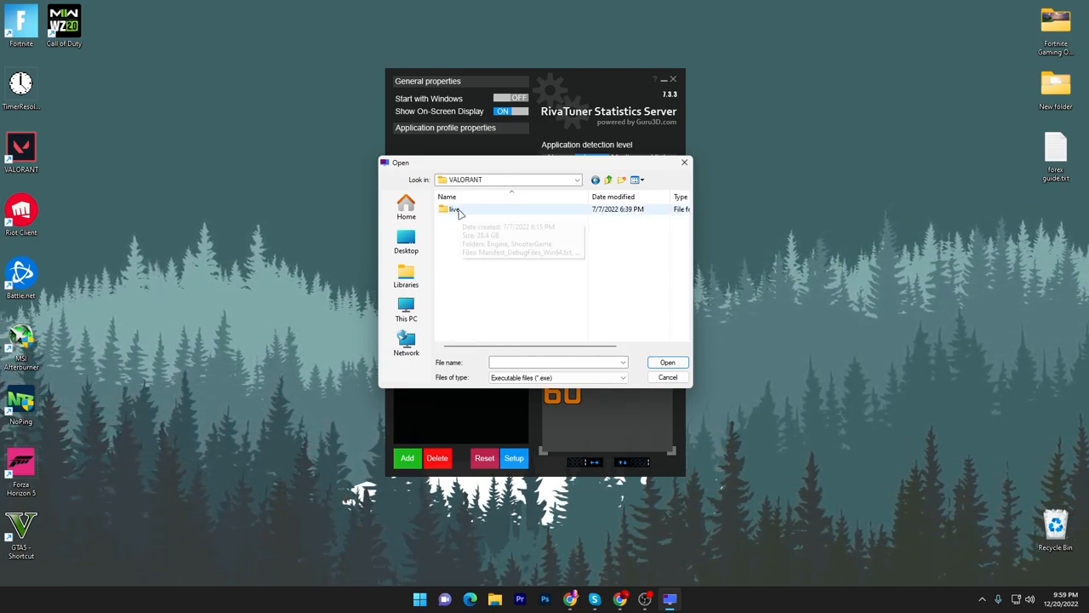
double_click(456, 209)
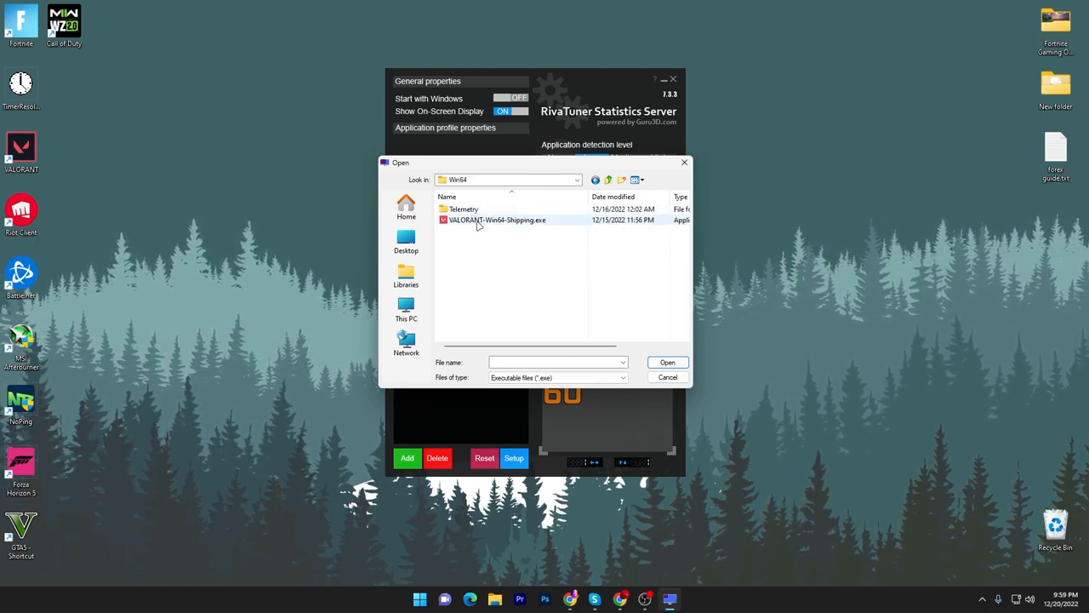
click(497, 220)
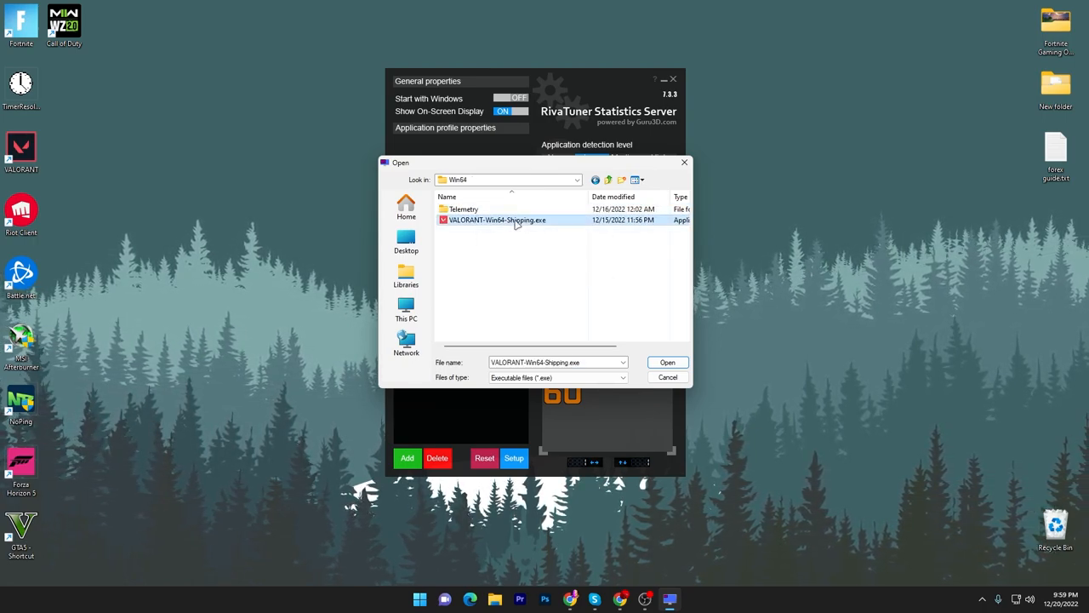
click(667, 361)
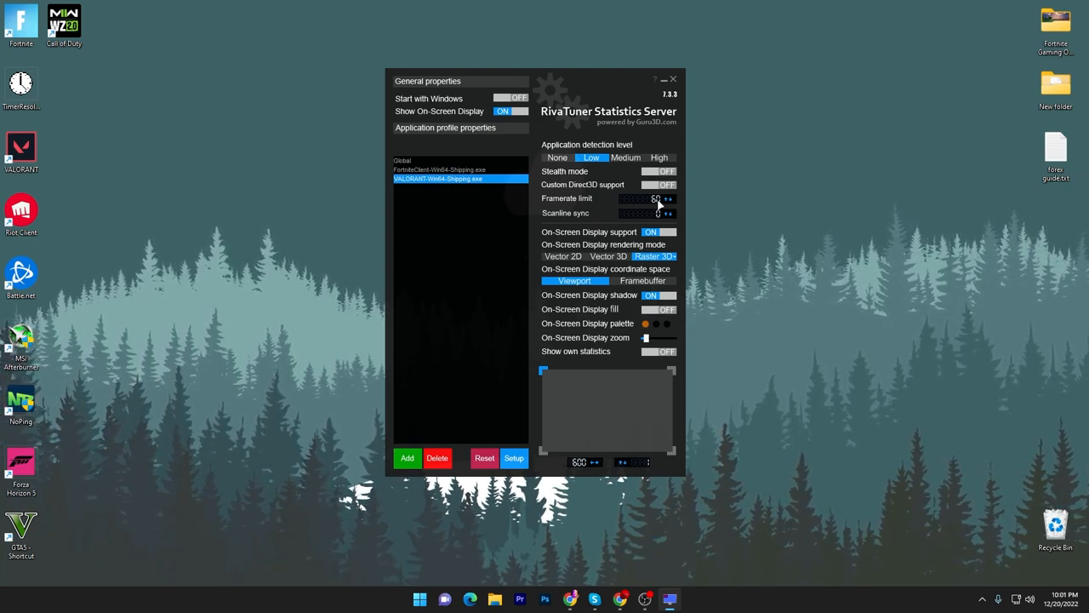
Select the FortniteClient-Win64-Shipping.exe profile again to view its framerate limit.
click(439, 171)
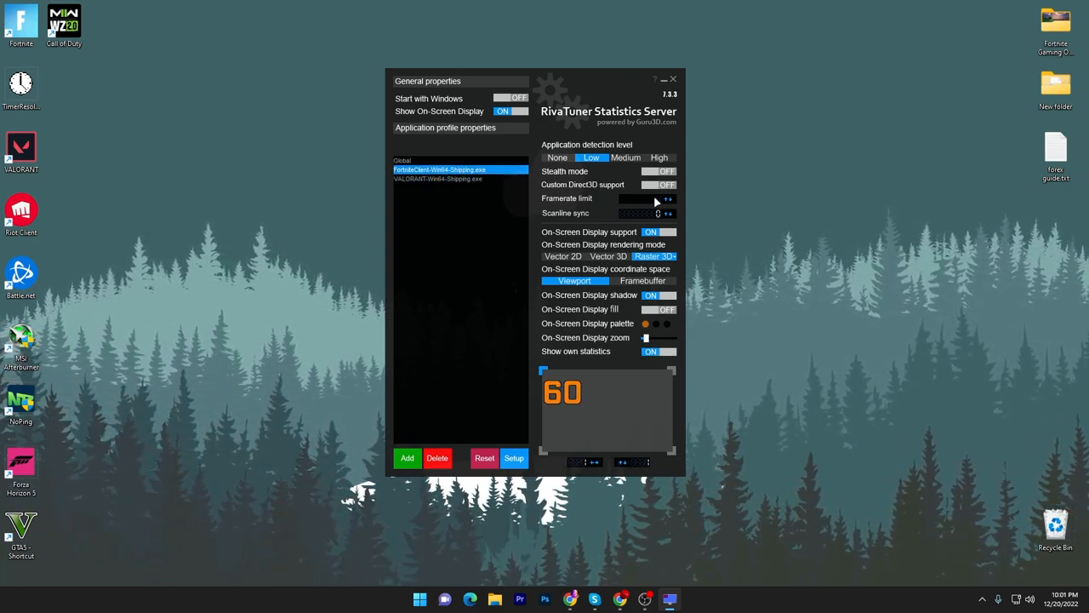
mouse_move(646, 197)
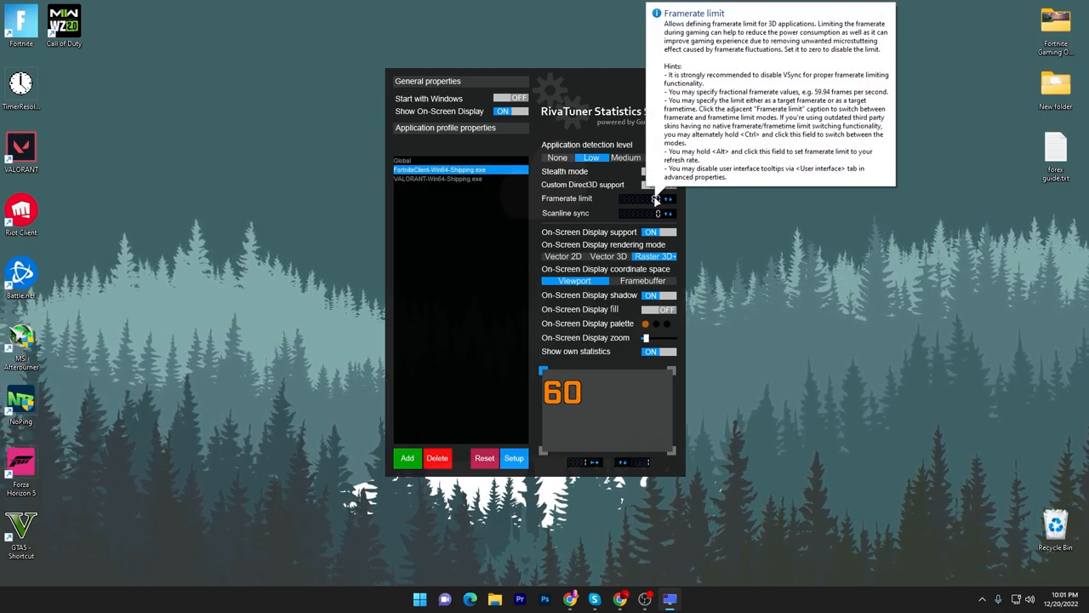
mouse_move(655, 201)
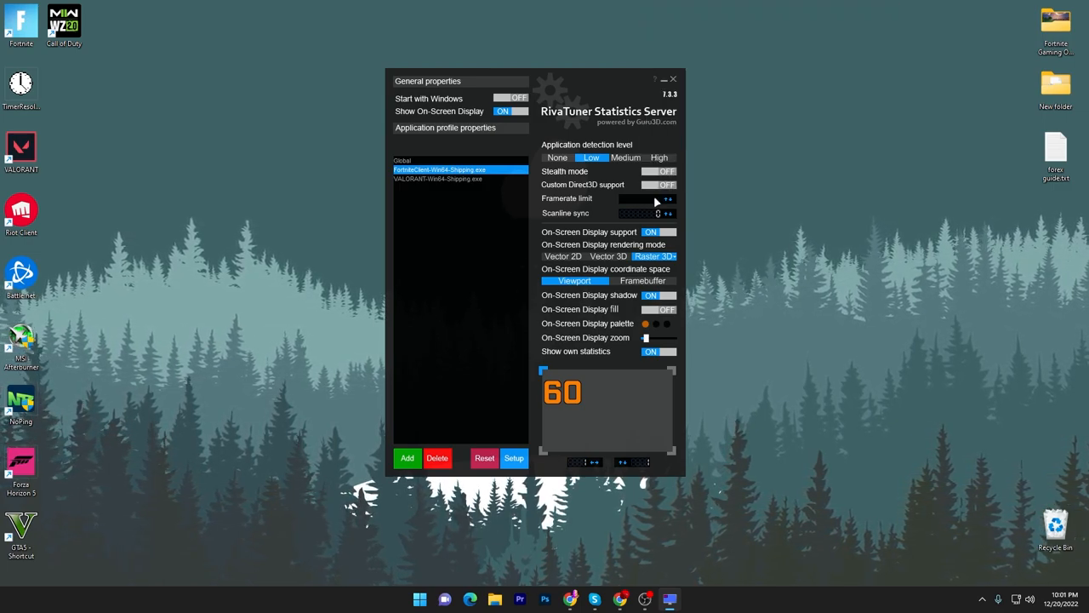